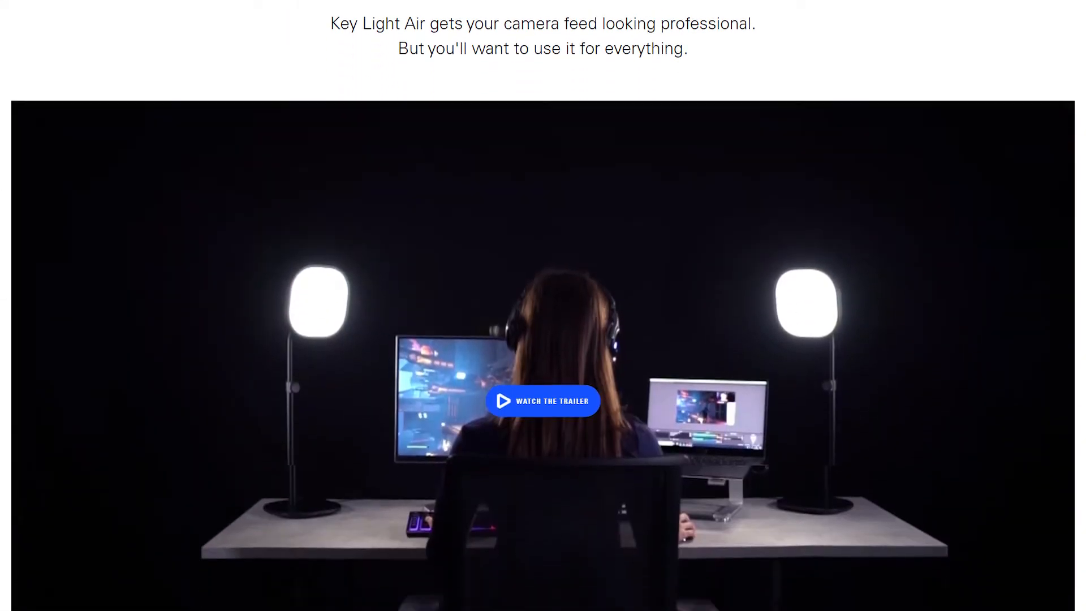
- Locate Control Center for Windows version 1.1 on the Elgato downloads page
scroll(down, 3)
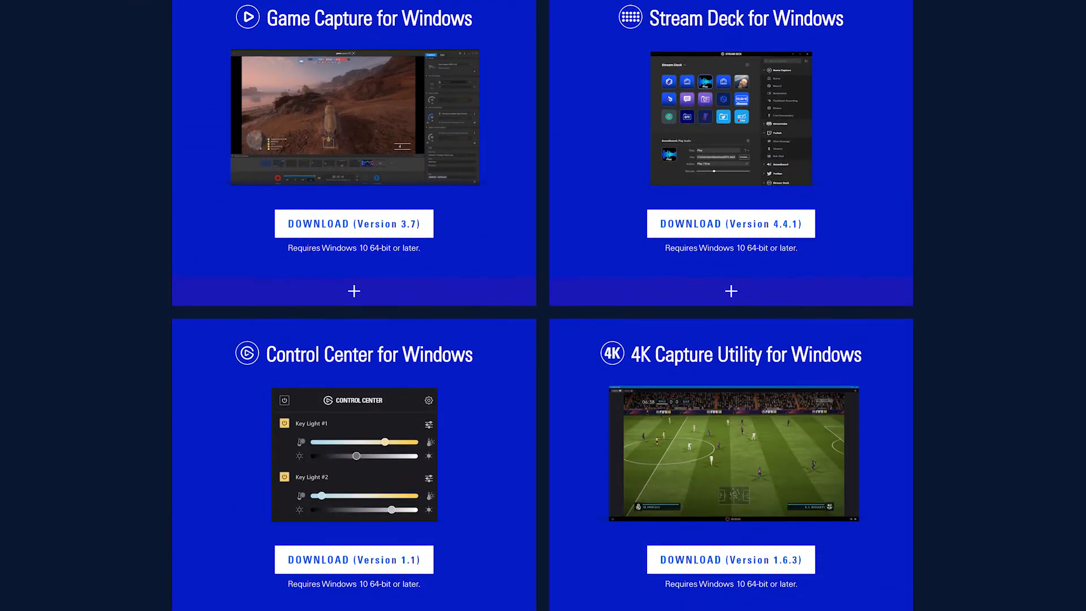
scroll(down, 3)
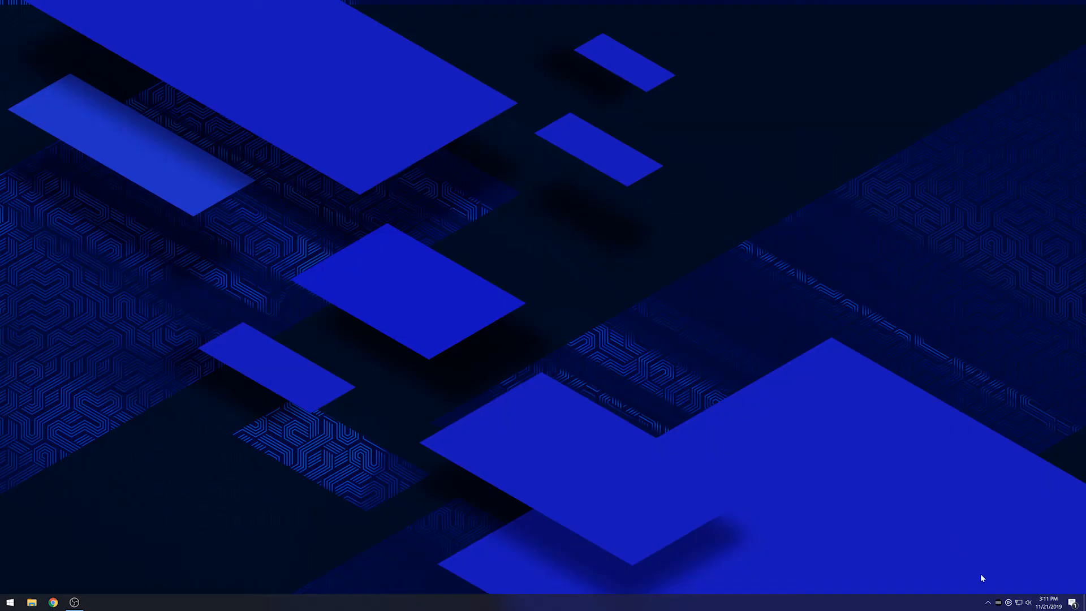
- Add Elgato Key Light EABA from the tray panel and connect it to corsairhq-rd with its password
click(970, 597)
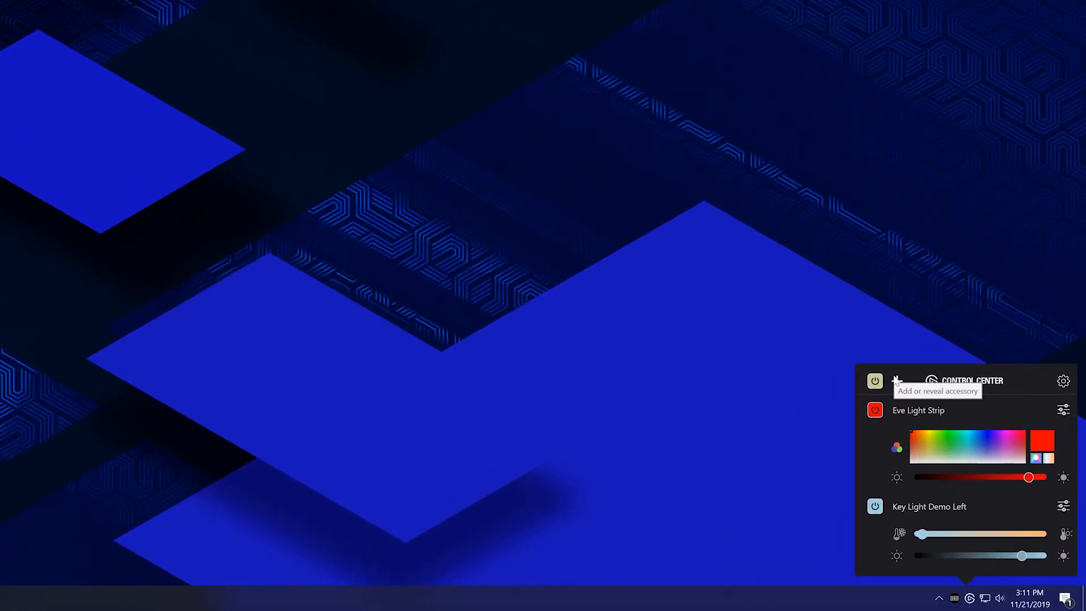
click(897, 380)
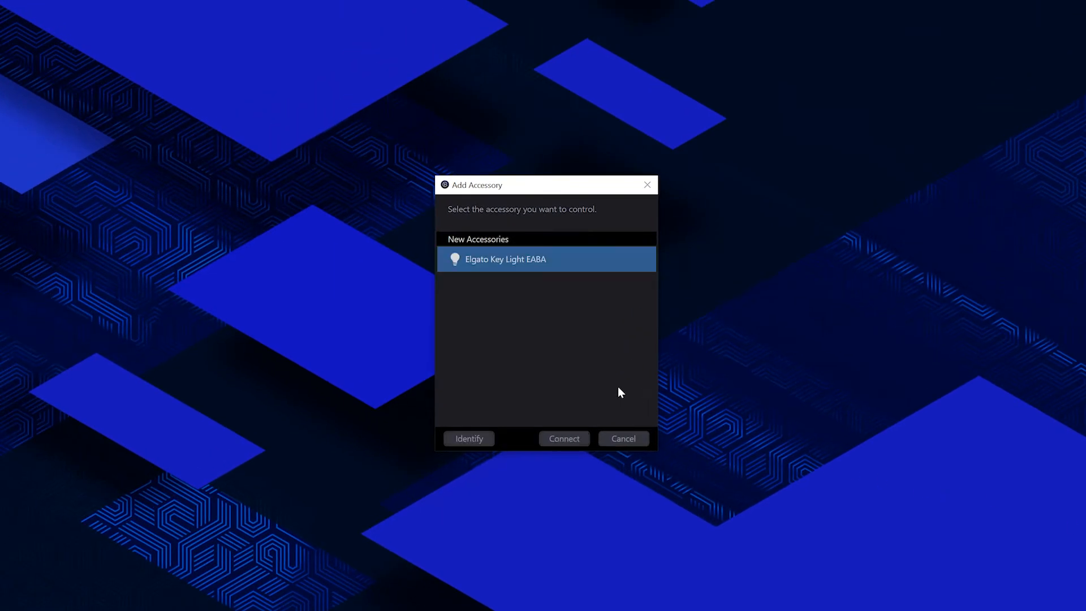
click(564, 438)
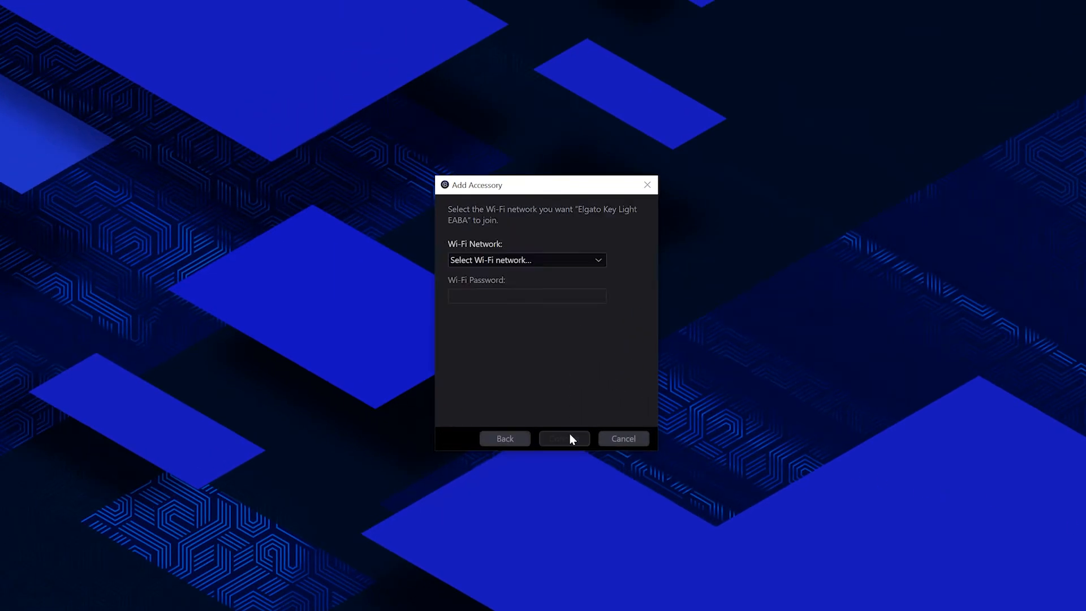
click(525, 260)
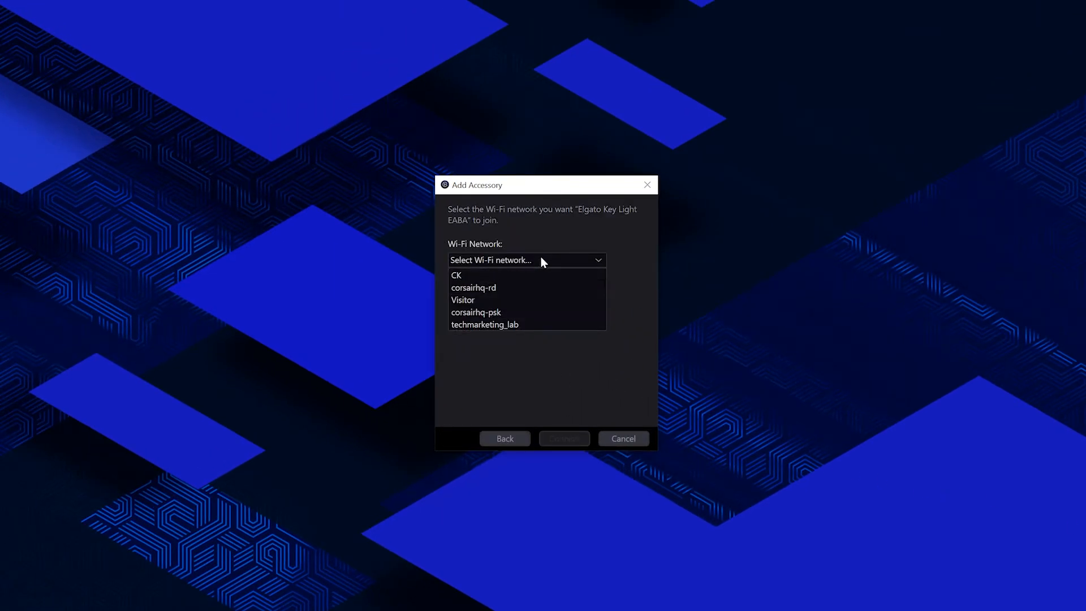
click(473, 288)
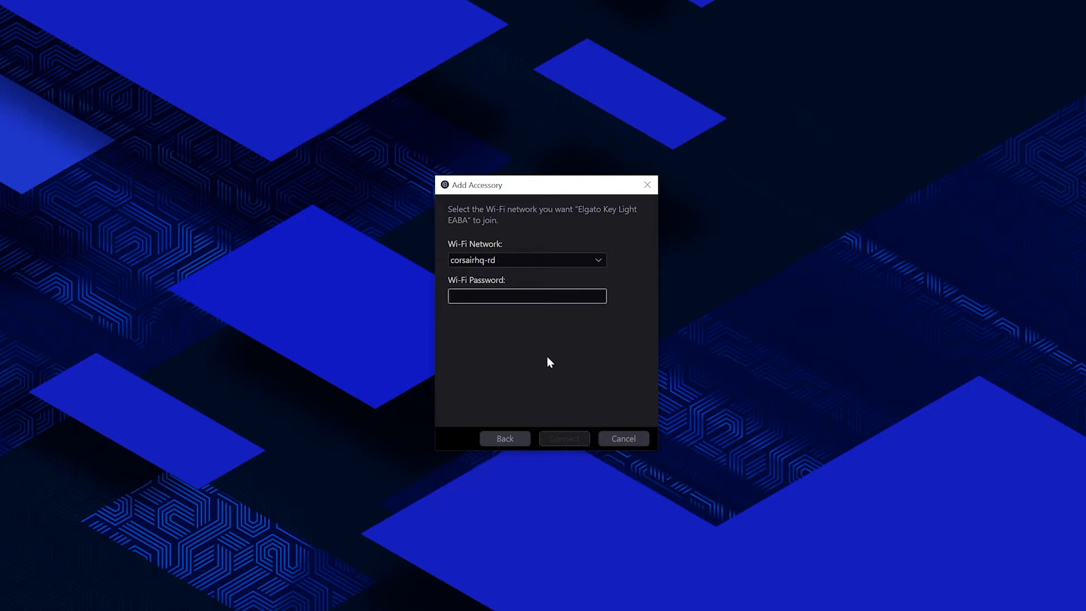
text(••)
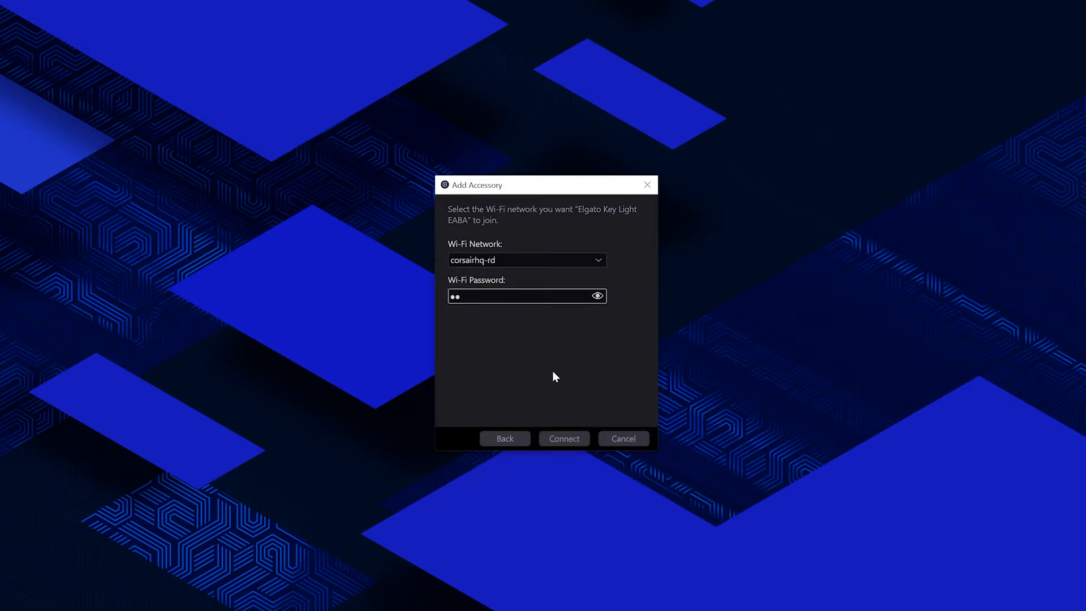
text(password)
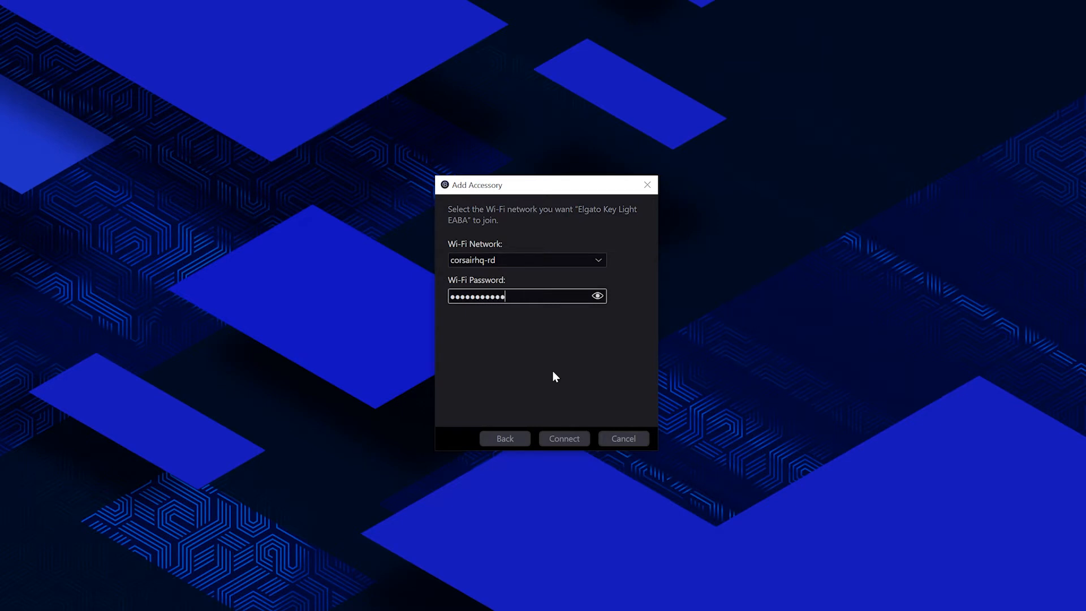
click(564, 437)
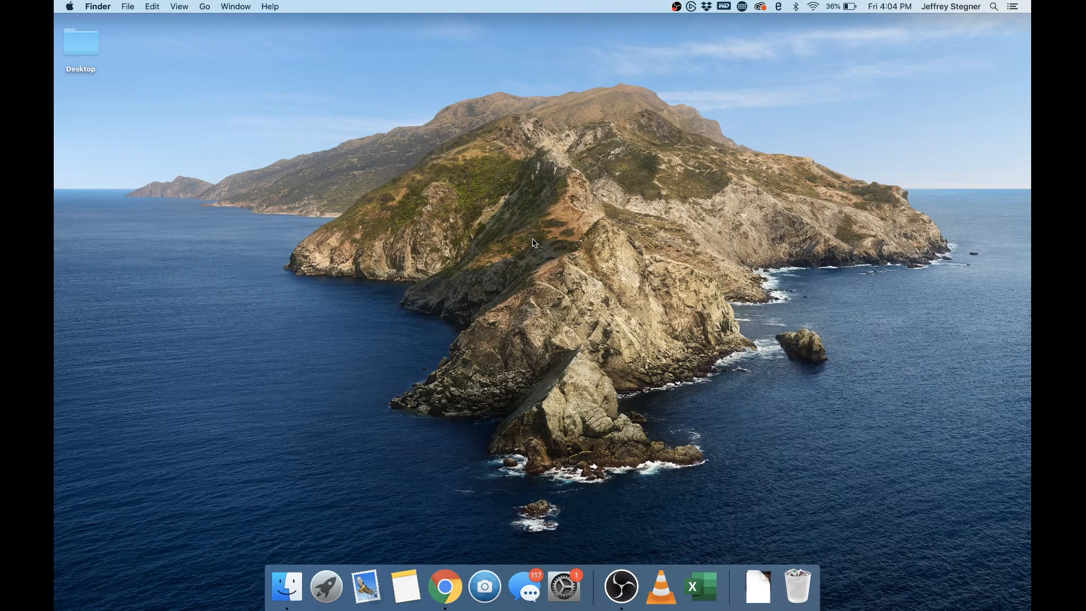
- From the Wi-Fi menu, join Elgato Key Light 116A to corsairhq-rd via AirPort Utility and finish setup
click(812, 7)
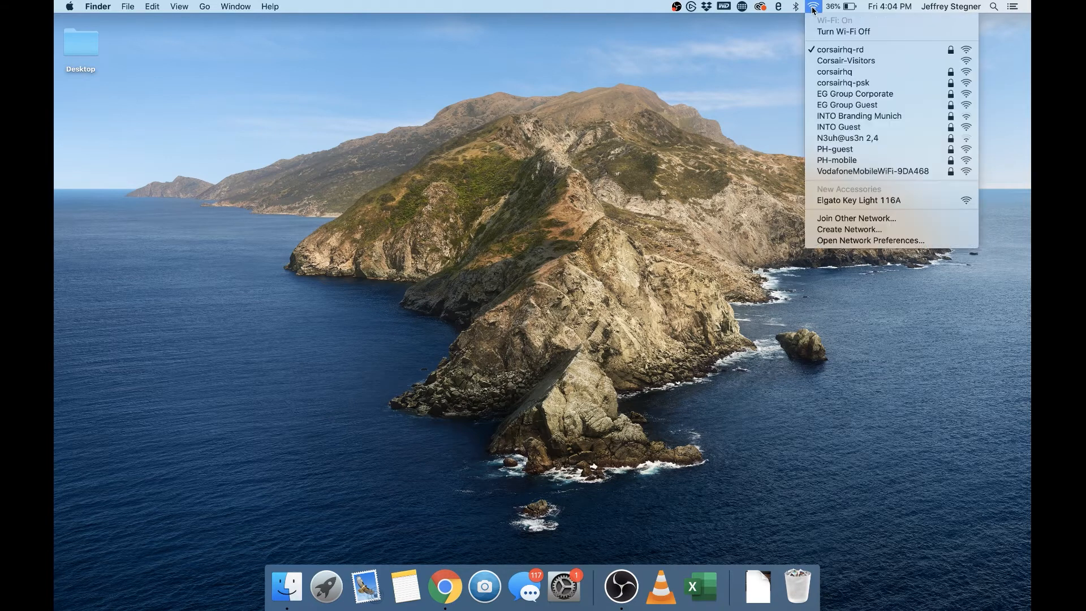
mouse_move(858, 200)
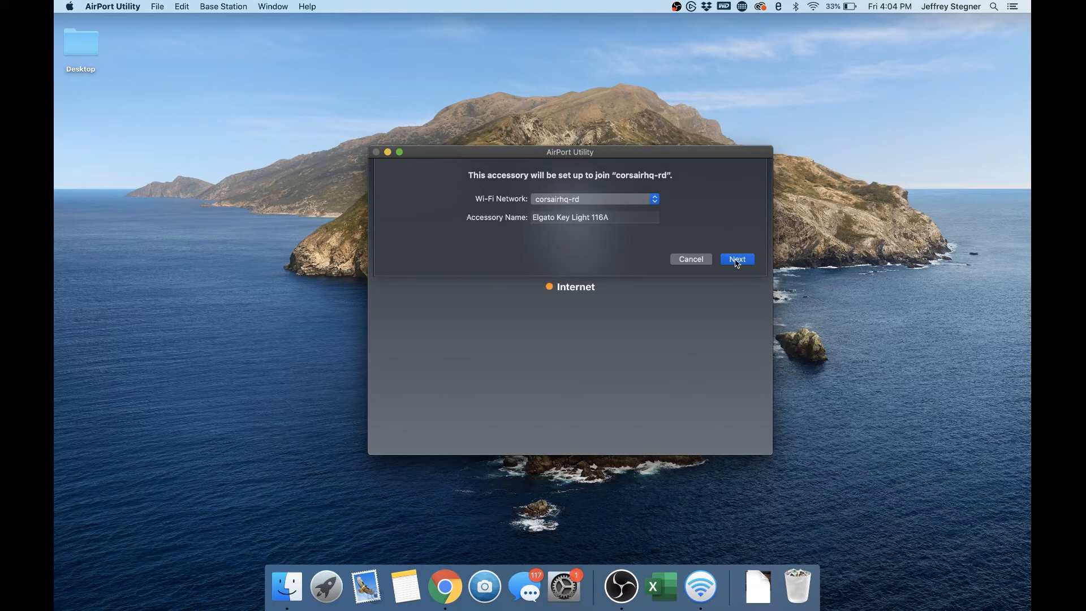
click(736, 258)
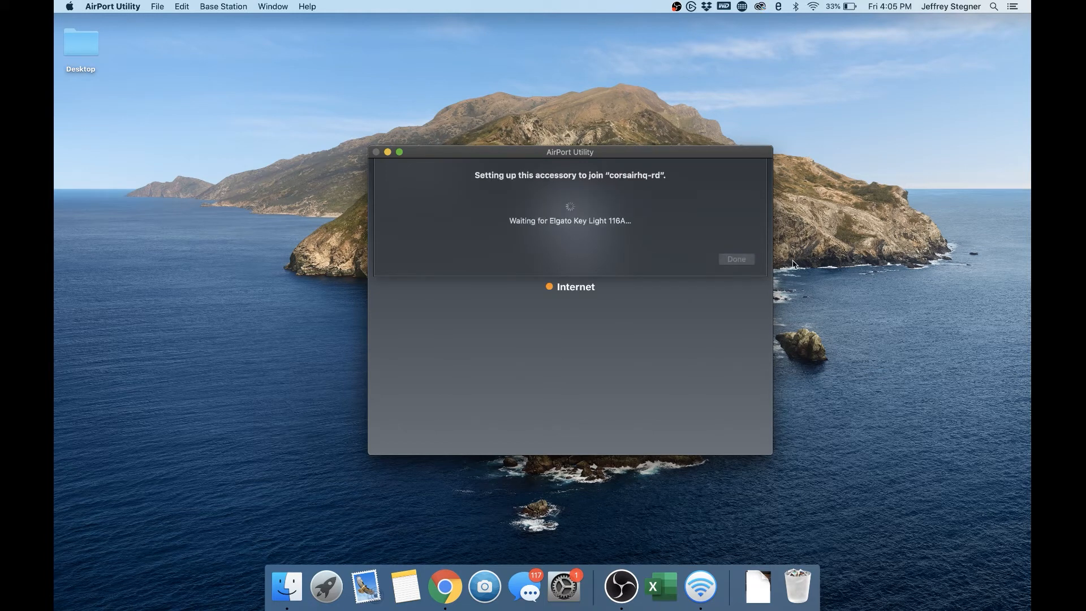
click(376, 151)
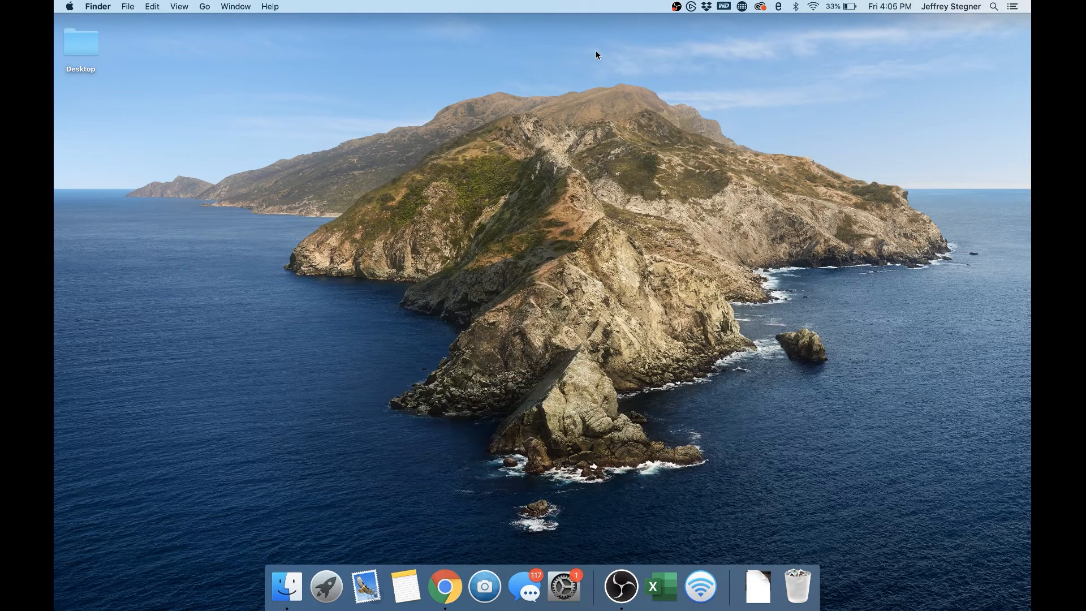
- Toggle Key Light 116's power, warm its colour temperature, and rename it Studio
click(691, 7)
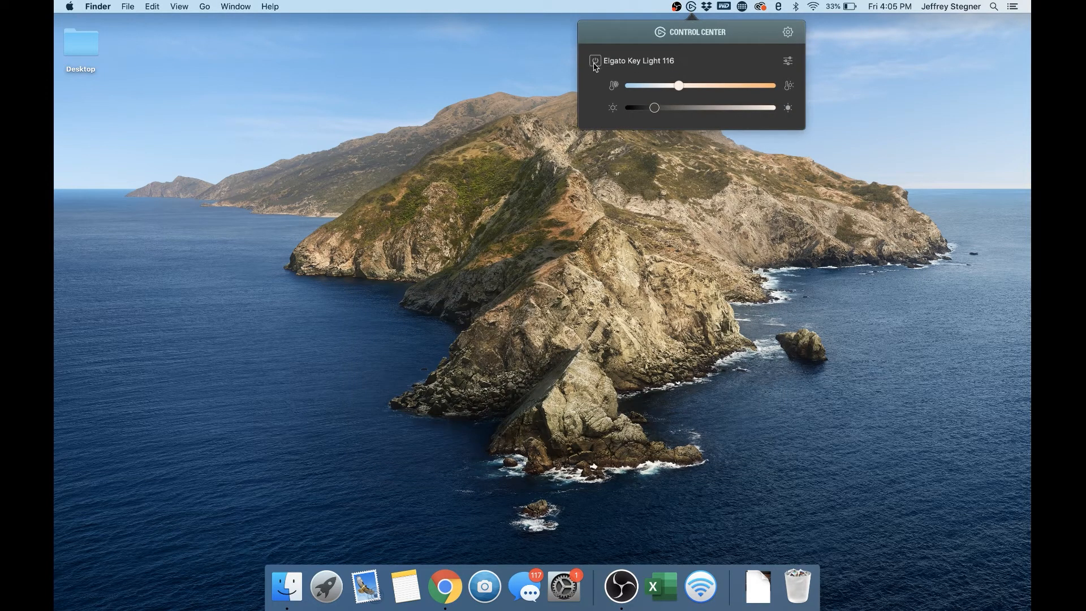
click(594, 61)
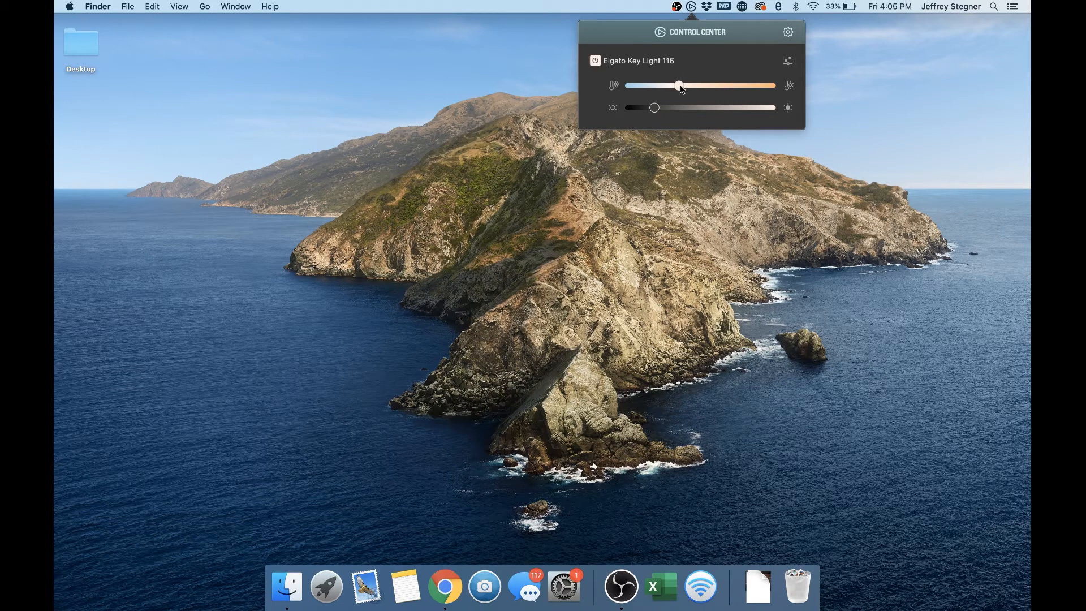
drag(654, 108, 701, 108)
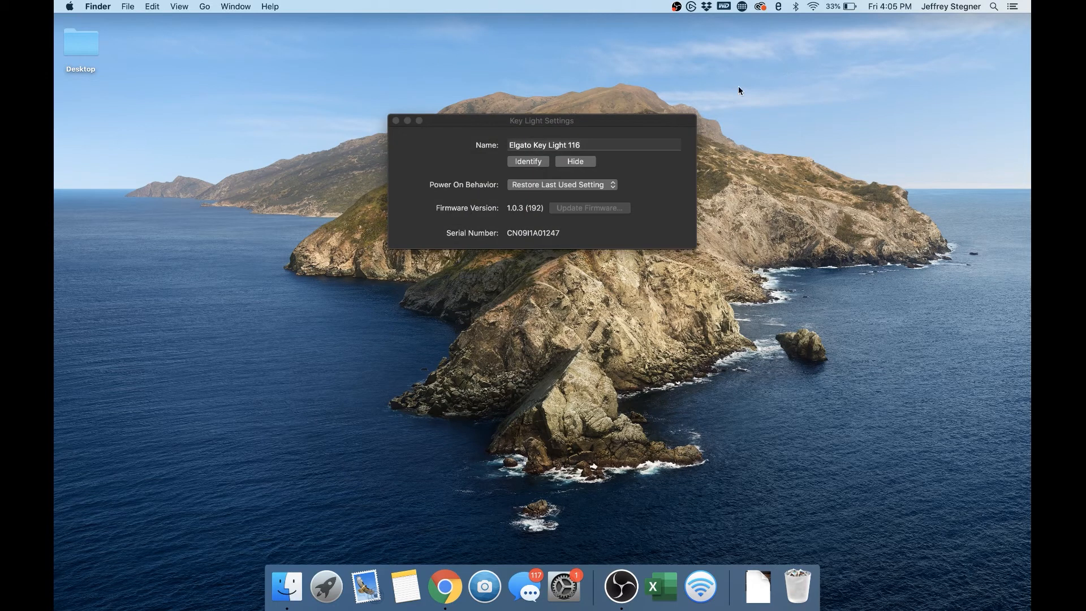
text(Studio)
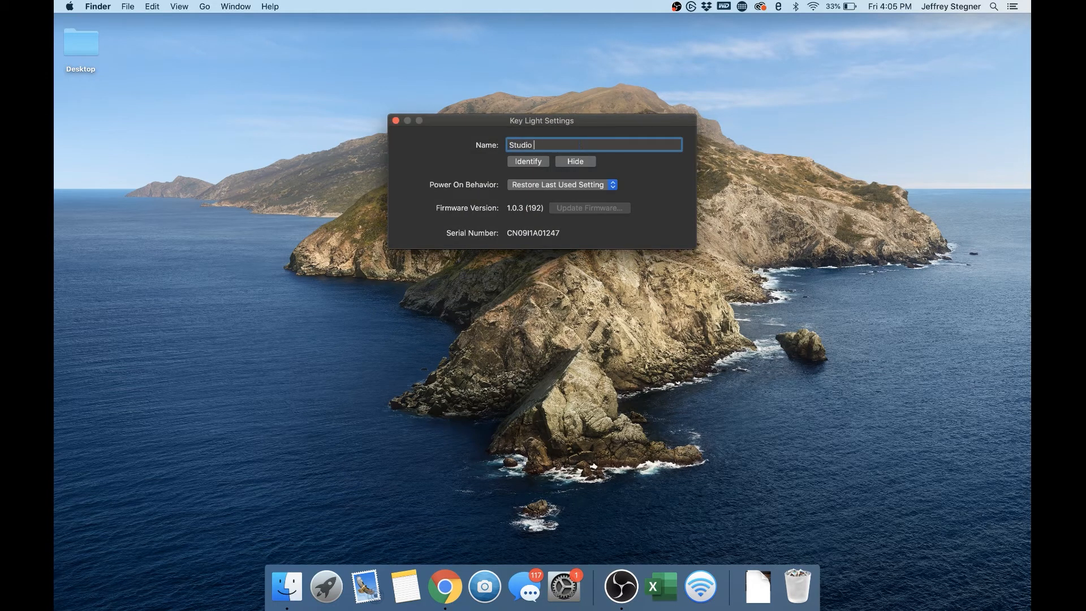
click(396, 121)
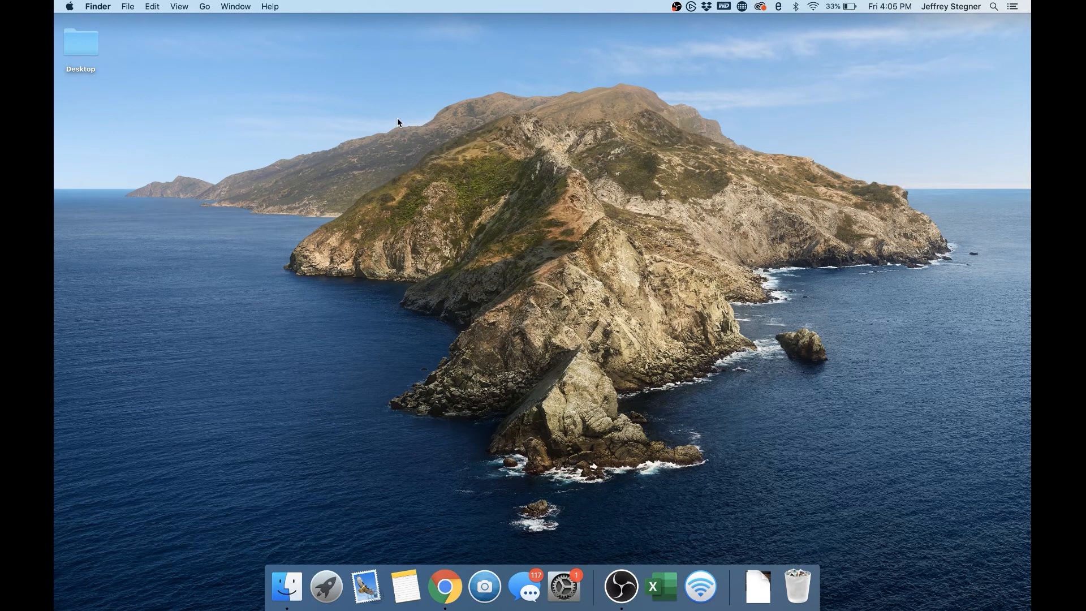
click(690, 7)
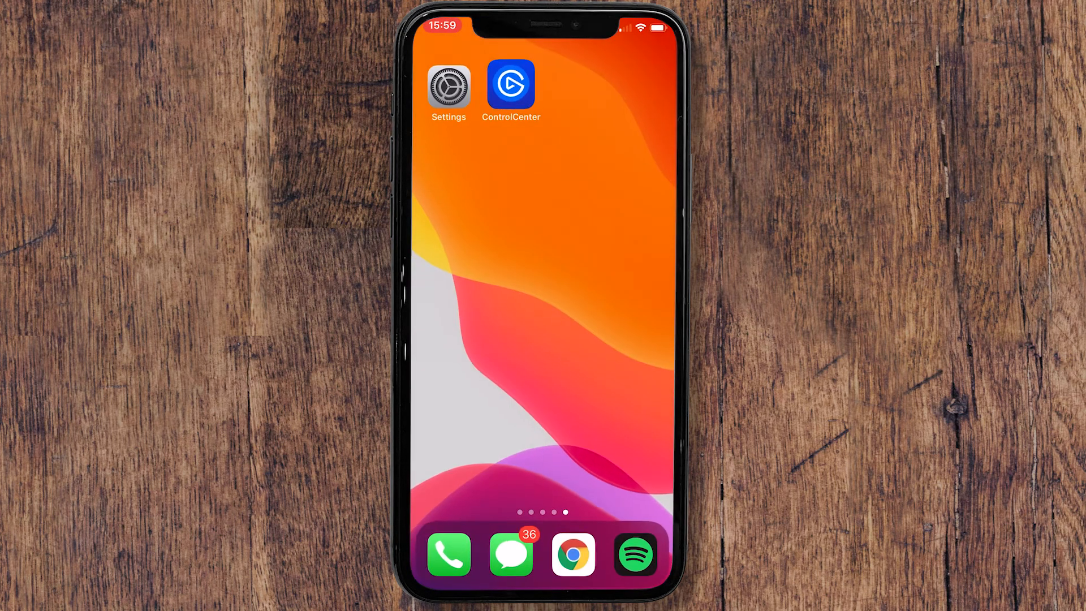
- From iOS Settings Wi-Fi, join Elgato Key Light C230 to corsairhq-rd via Accessory Setup
click(448, 85)
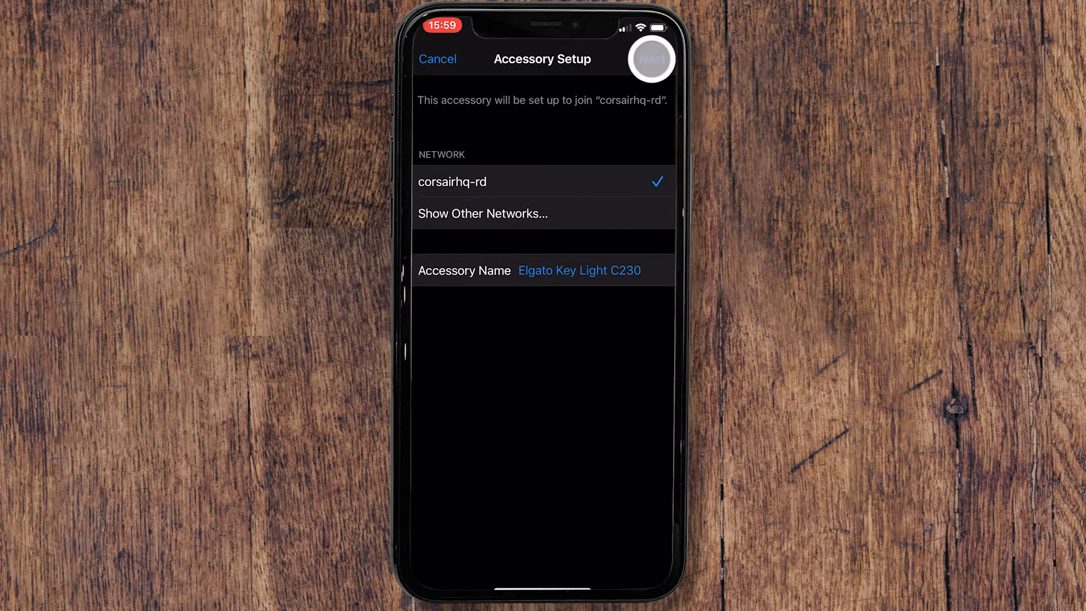
click(649, 59)
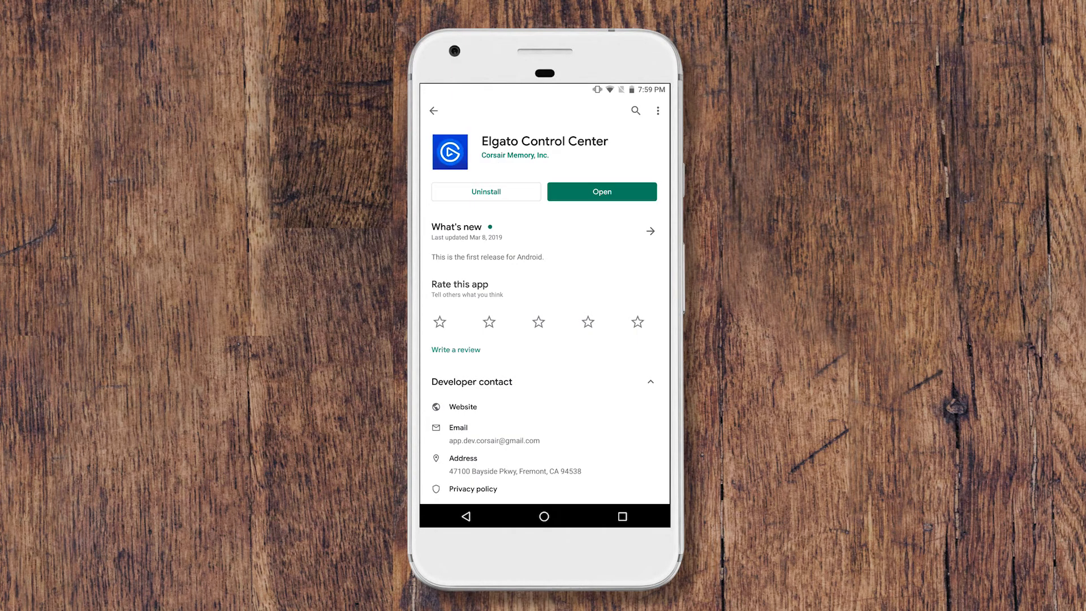
- Launch the Android app, allow location, add Key Light C230 and confirm its corsairhq-rd connection
click(600, 191)
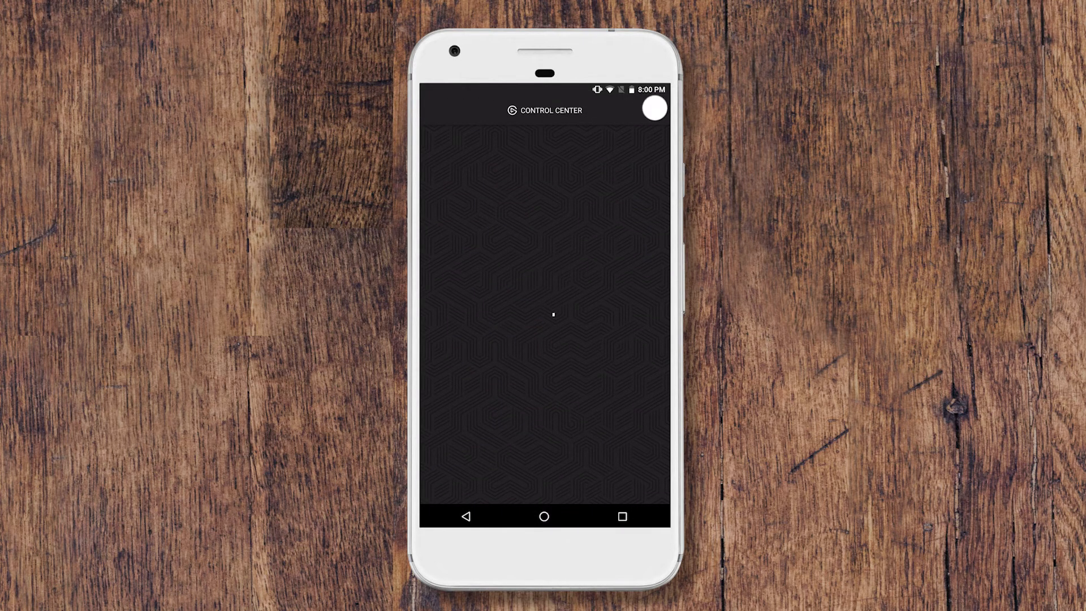
click(652, 108)
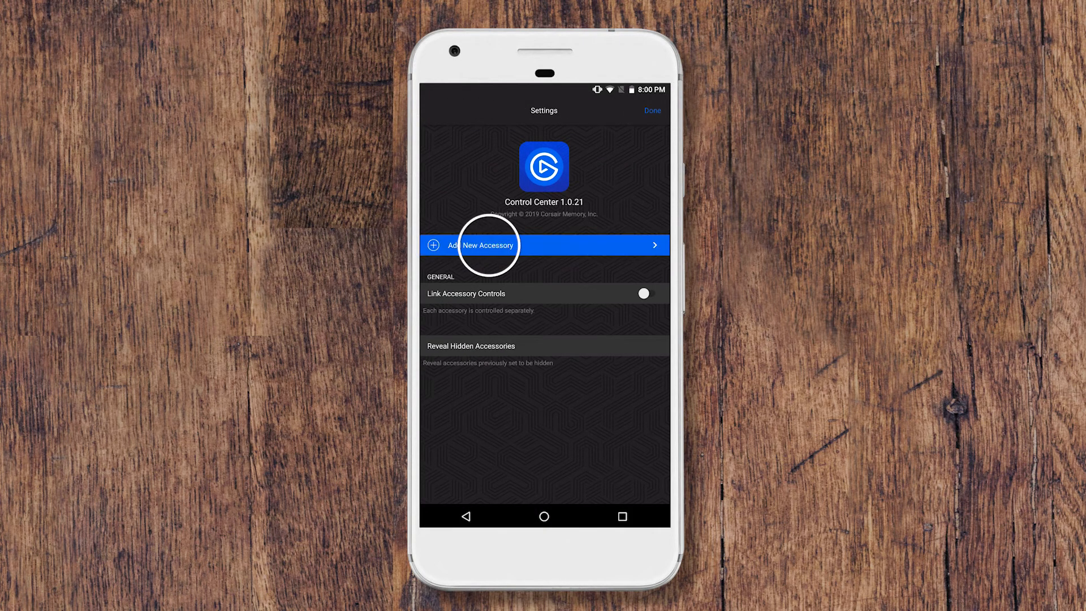
click(485, 244)
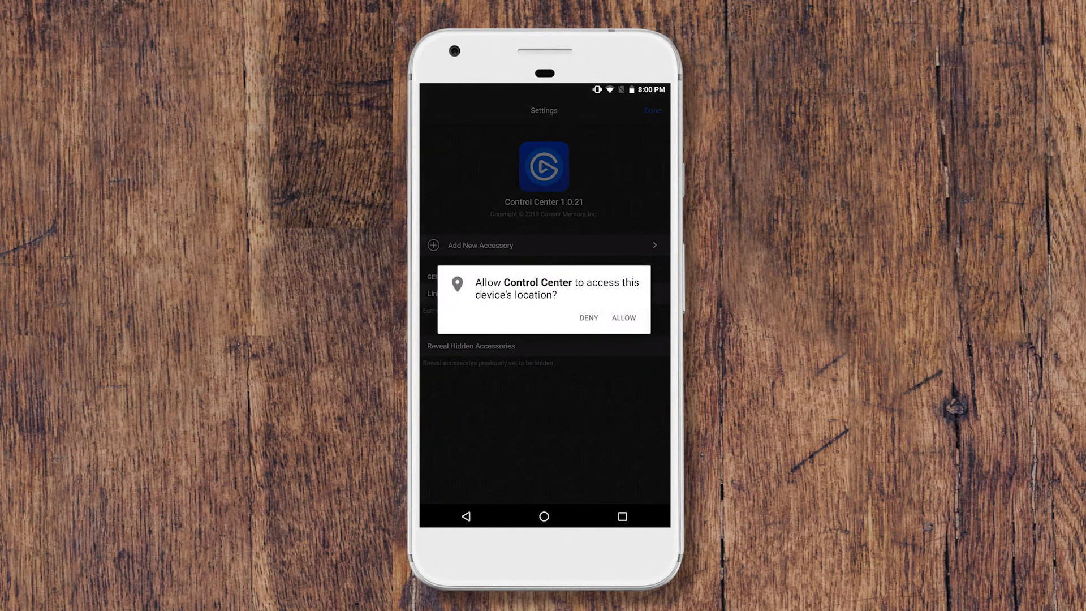
click(623, 318)
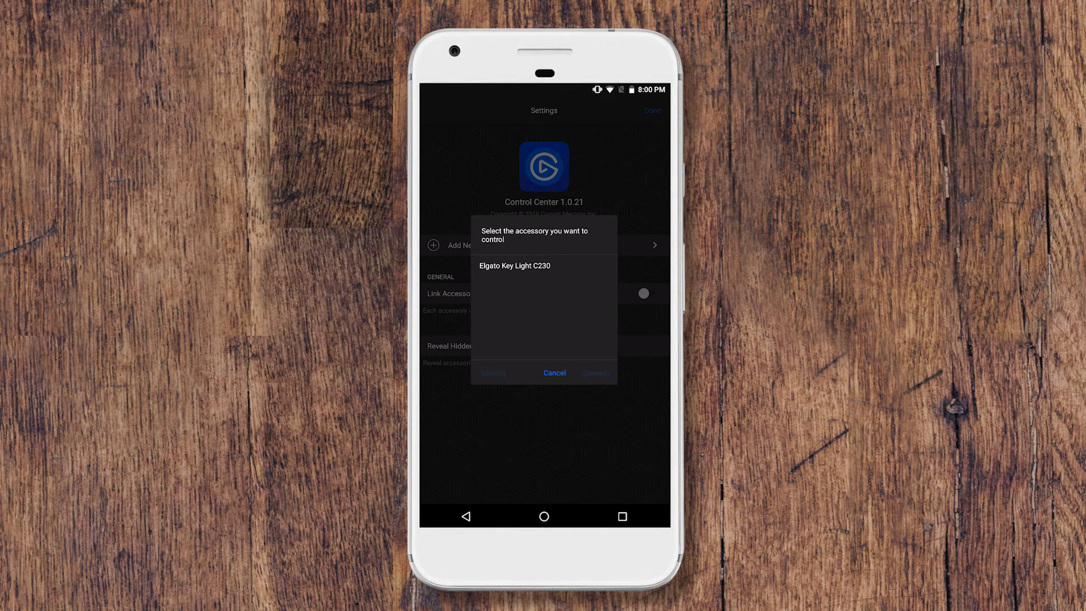
click(544, 264)
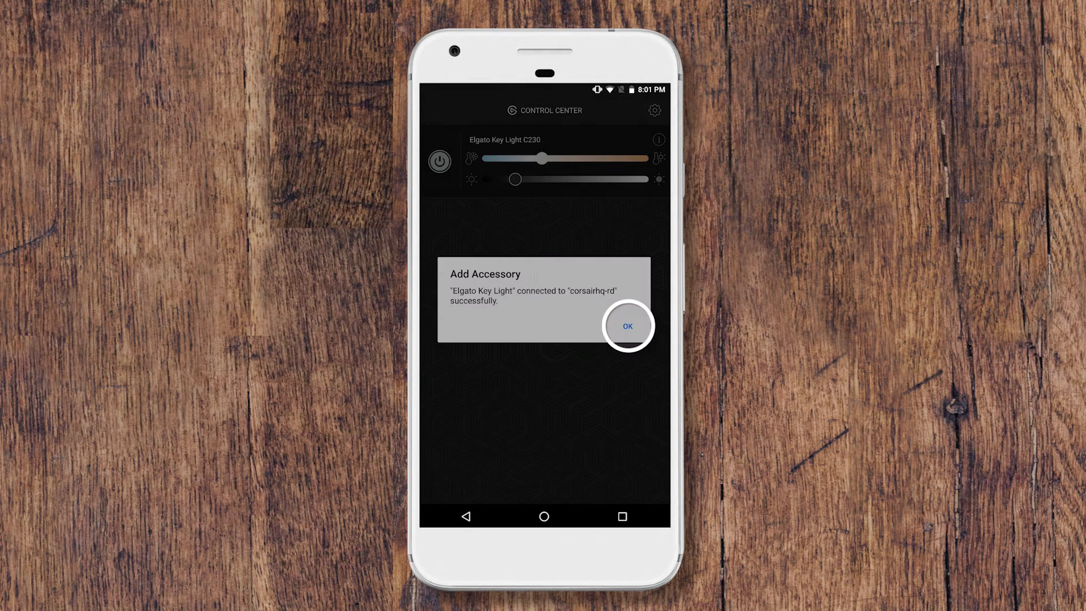
click(626, 326)
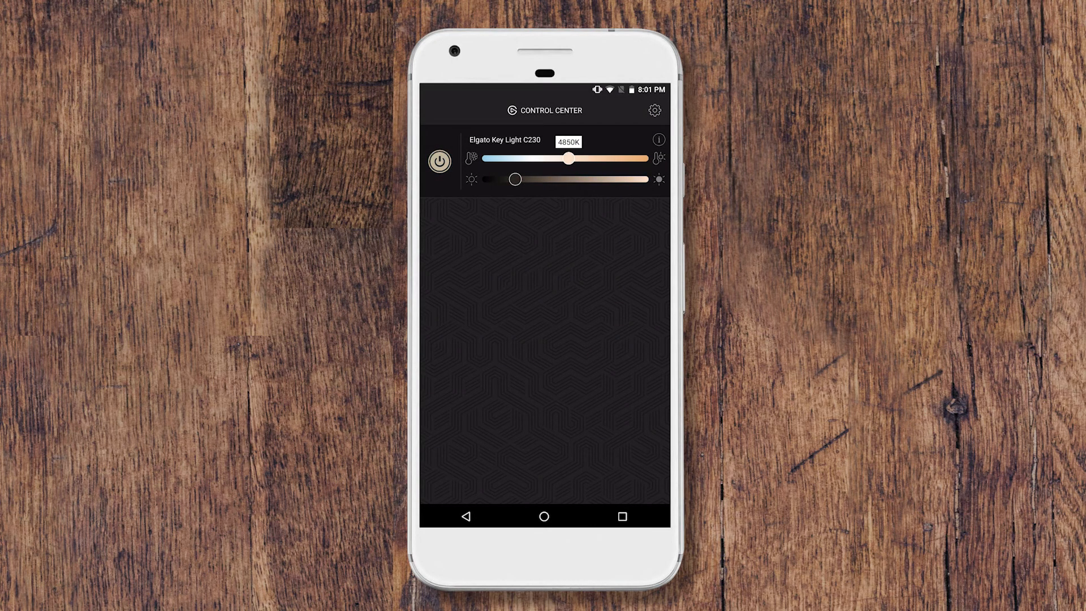